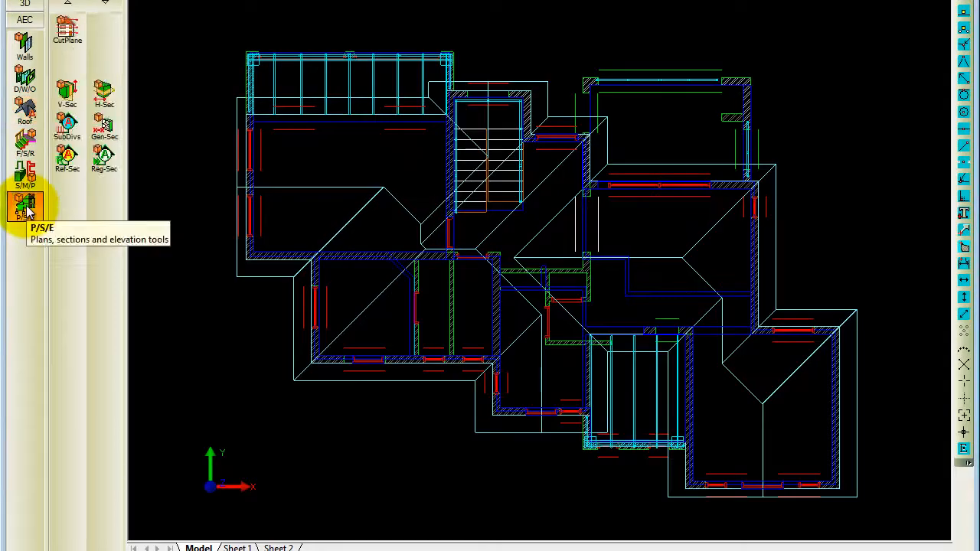
mouse_move(67, 92)
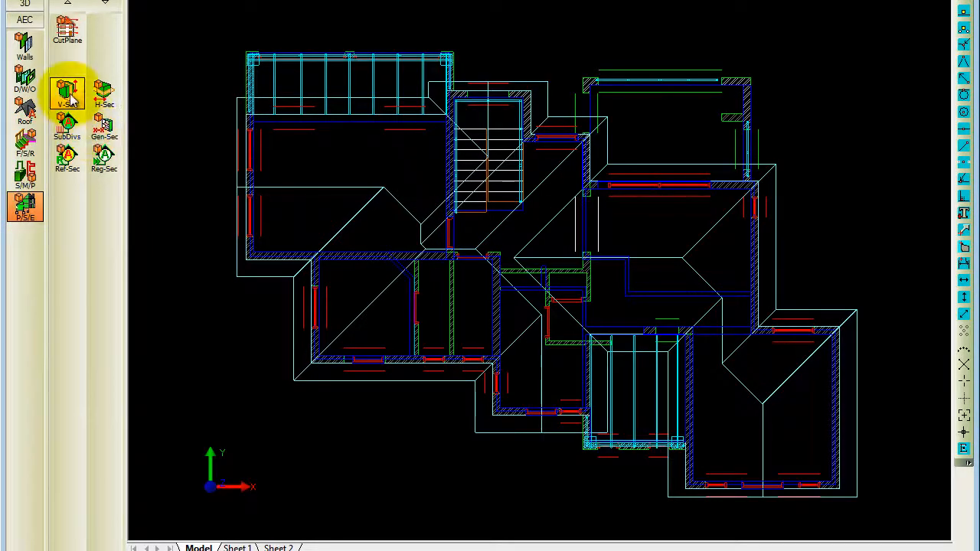
Step: Draw a Quick Section line vertically through the left part of the floor plan
click(66, 92)
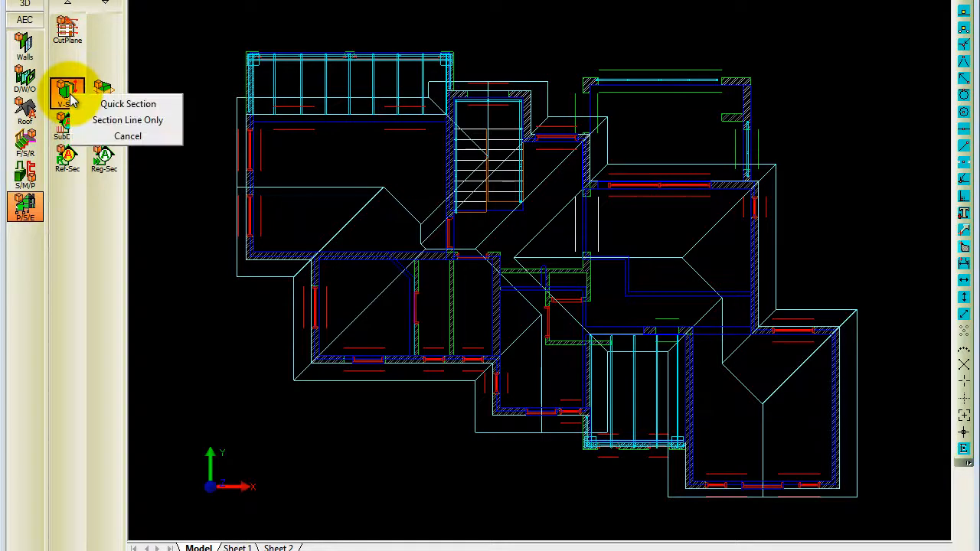
mouse_move(128, 105)
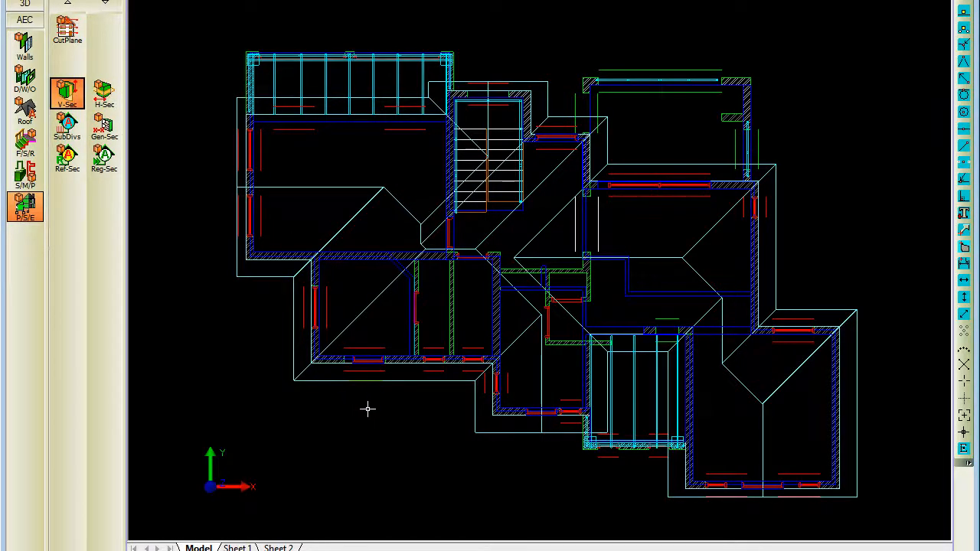
mouse_move(361, 407)
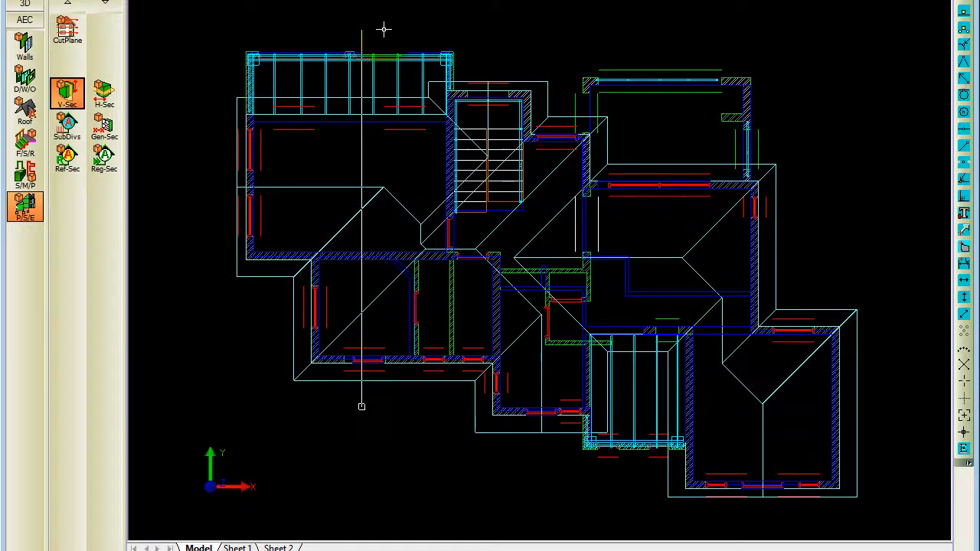
right_click(383, 31)
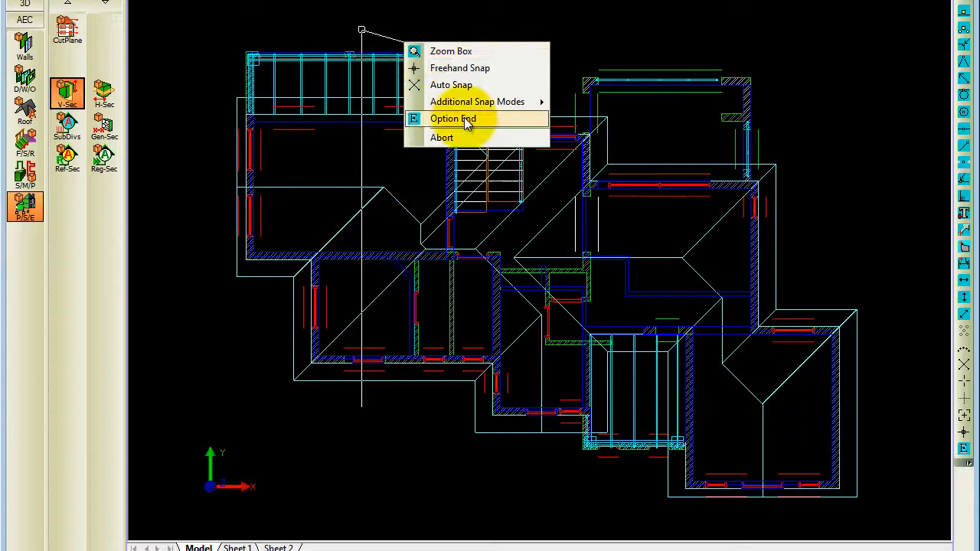
click(453, 118)
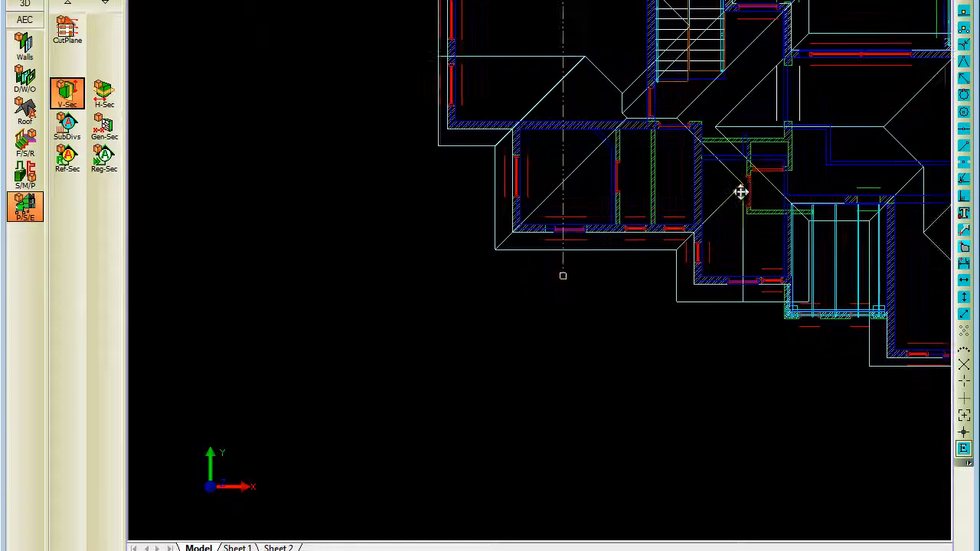
Step: Pan to open space left of the plan to place the section elevation
drag(741, 191, 598, 200)
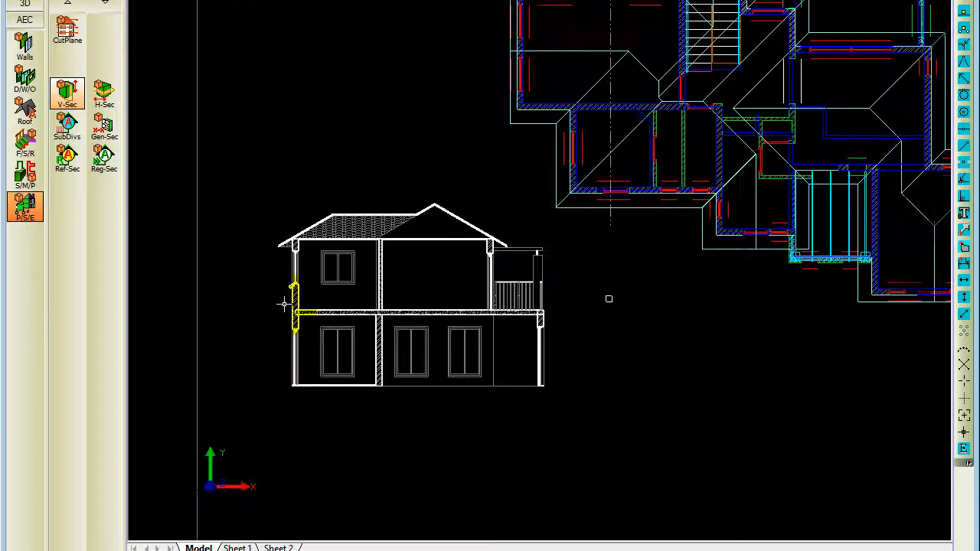
Step: Refine the section elevation with Ref-Sec to show slabs and footings
click(68, 157)
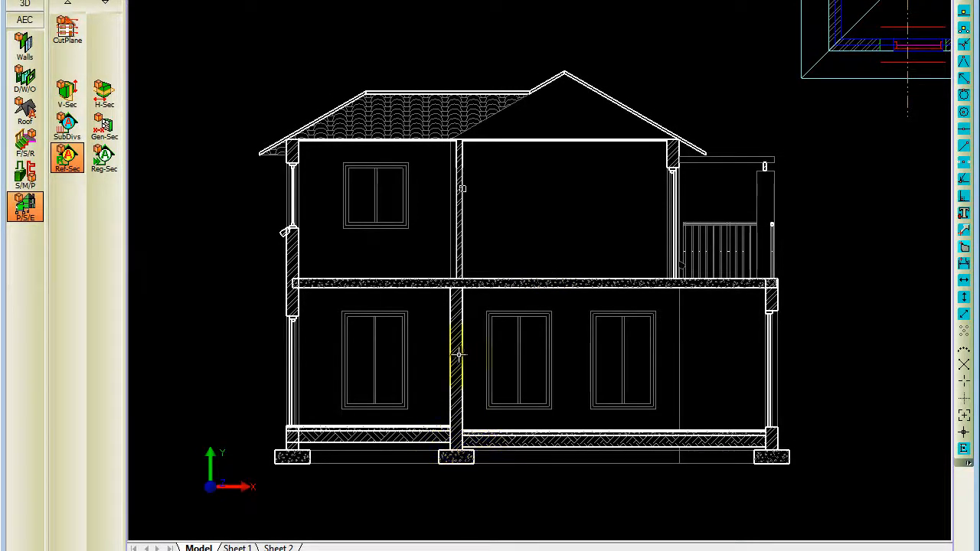
mouse_move(454, 354)
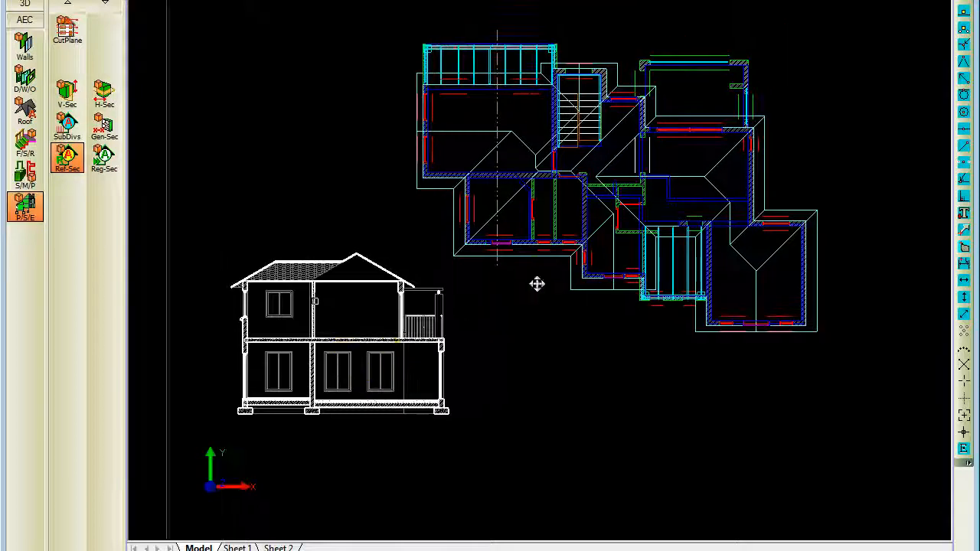
Step: Zoom out and place a copy of the plan rotated 180 degrees
scroll(down, 3)
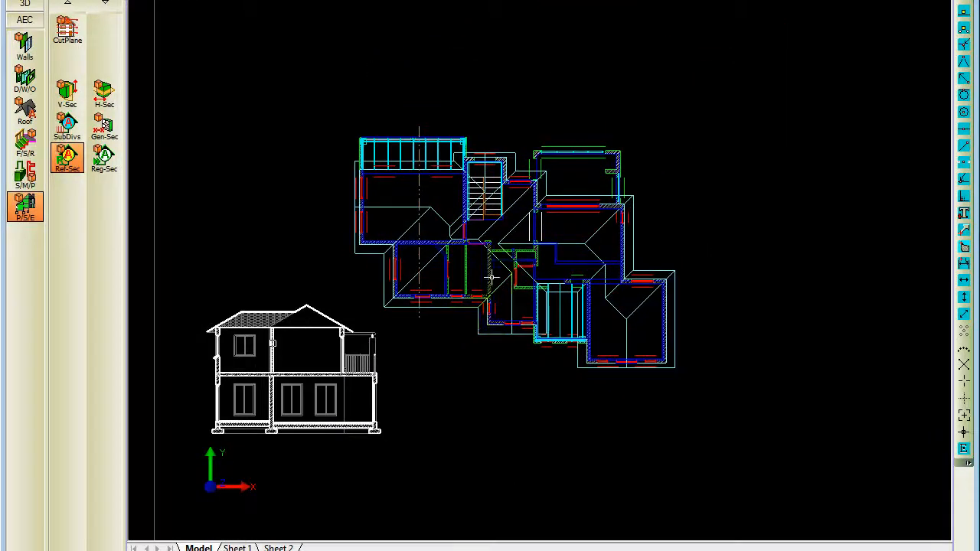
scroll(down, 3)
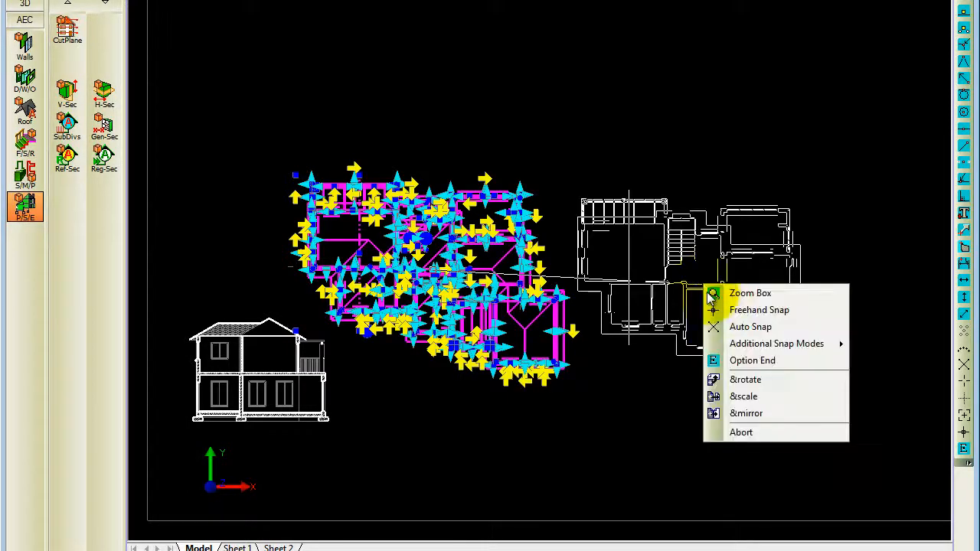
click(745, 380)
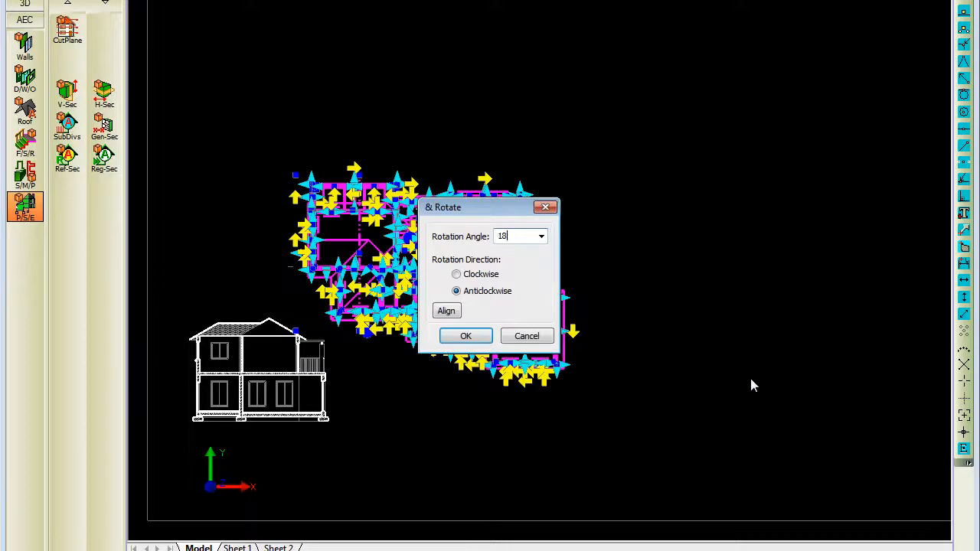
click(465, 335)
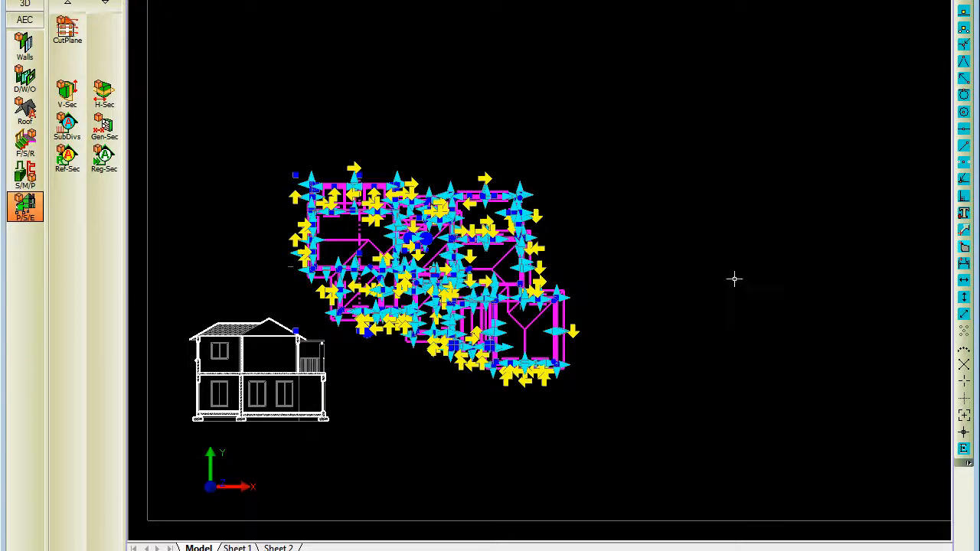
mouse_move(740, 284)
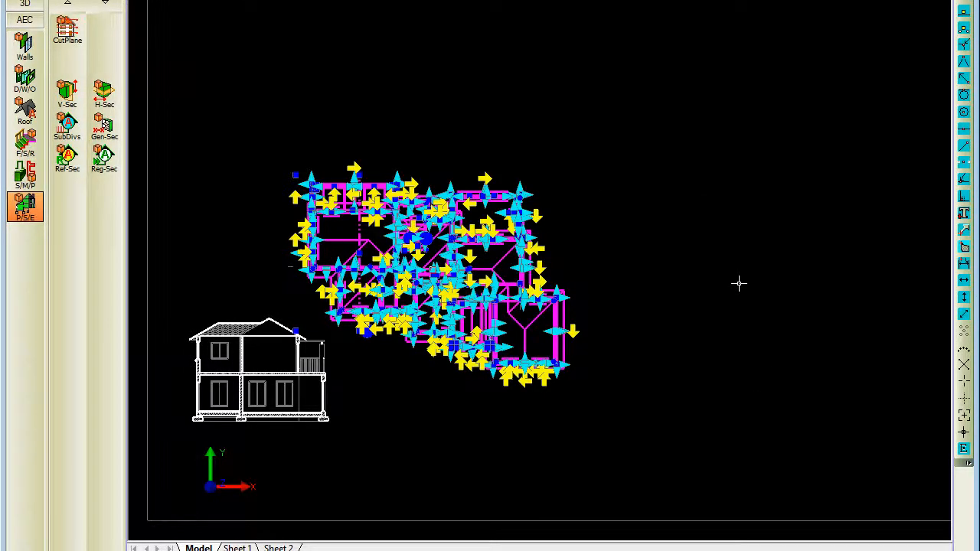
mouse_move(807, 313)
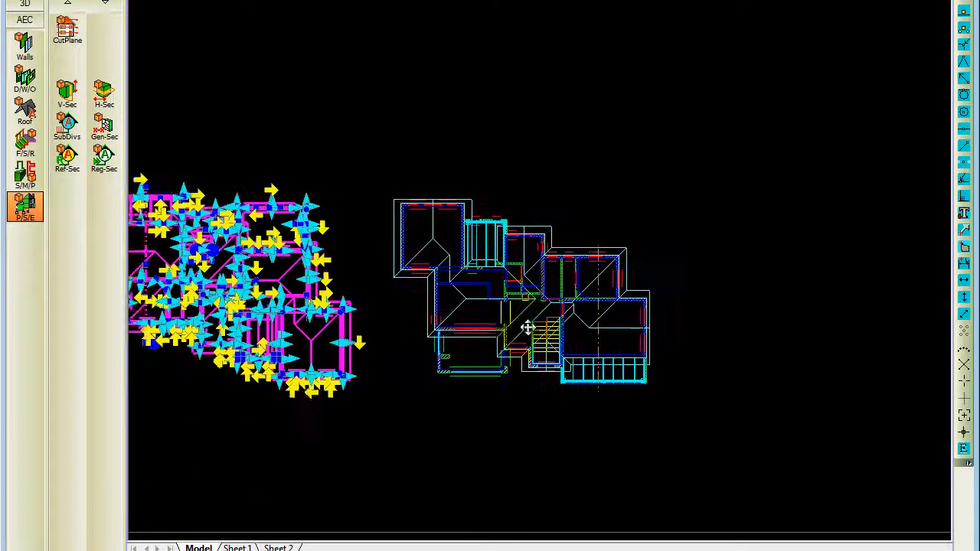
Step: Place a second plan copy rotated 30 degrees anticlockwise
right_click(528, 327)
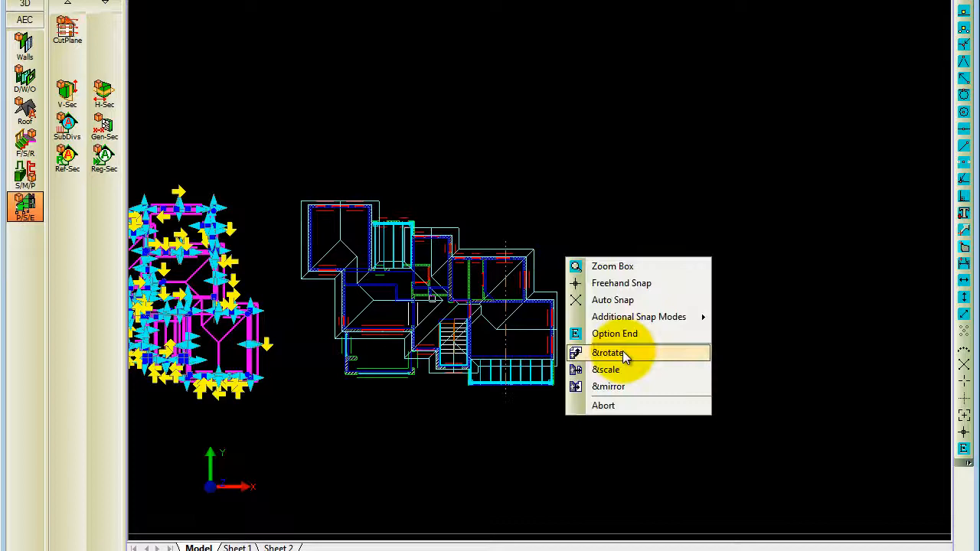
click(608, 354)
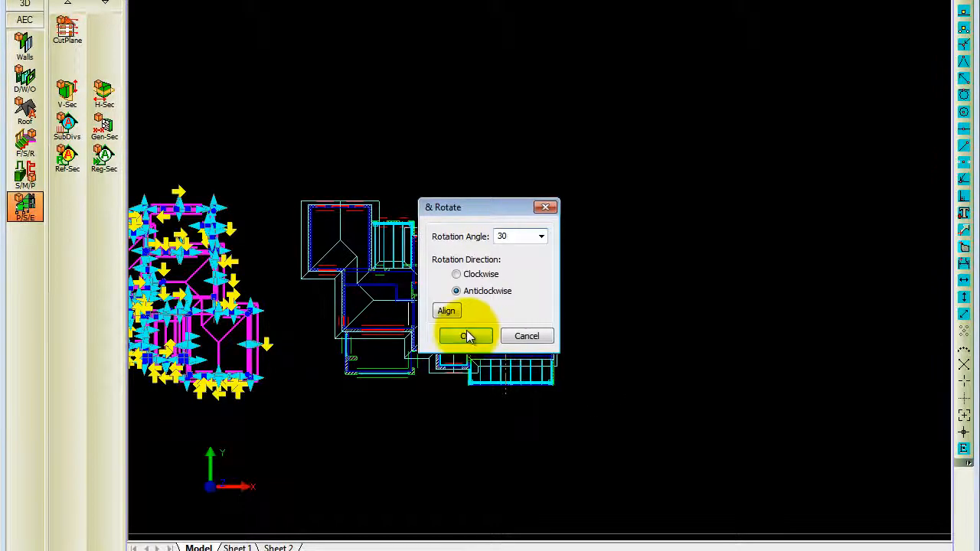
click(466, 336)
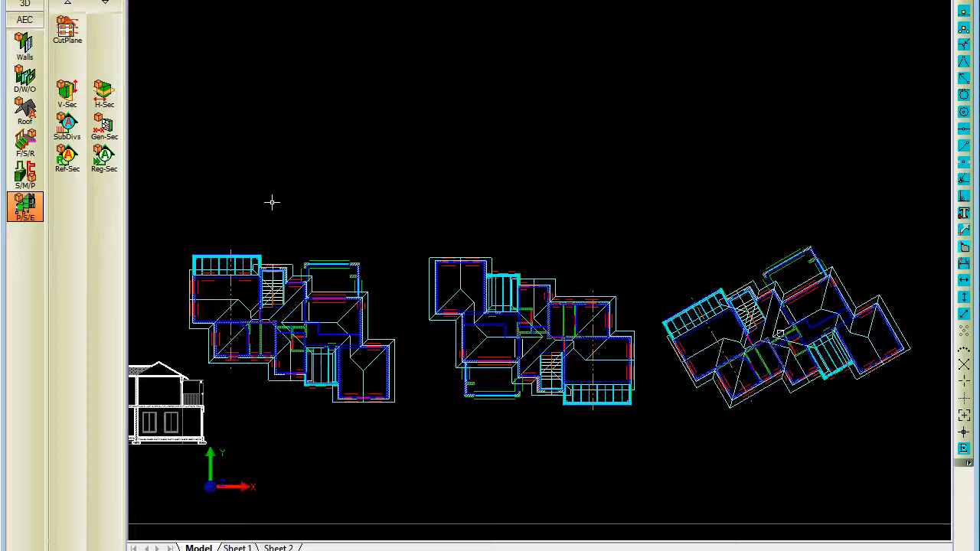
Step: Draw a stepped Quick Section line across the original plan and past the copies
click(67, 90)
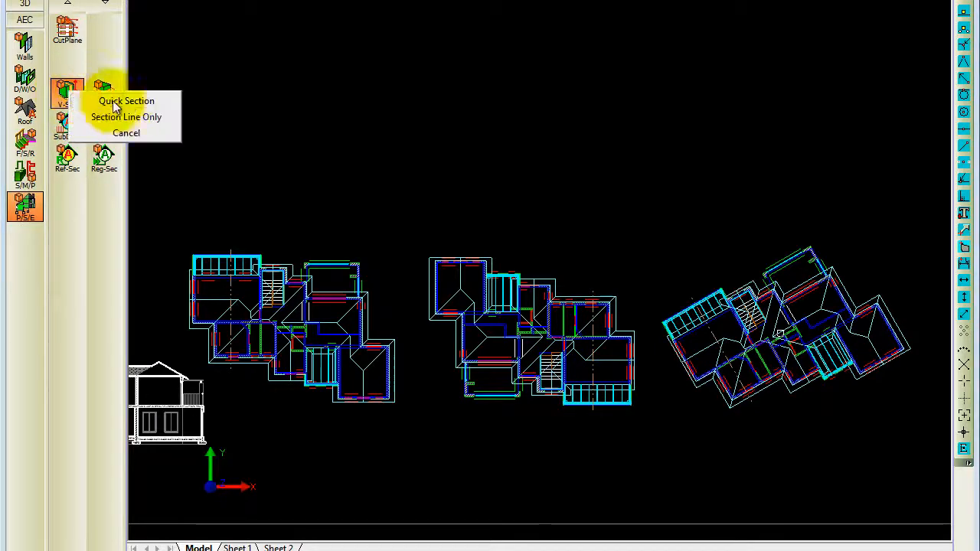
mouse_move(126, 101)
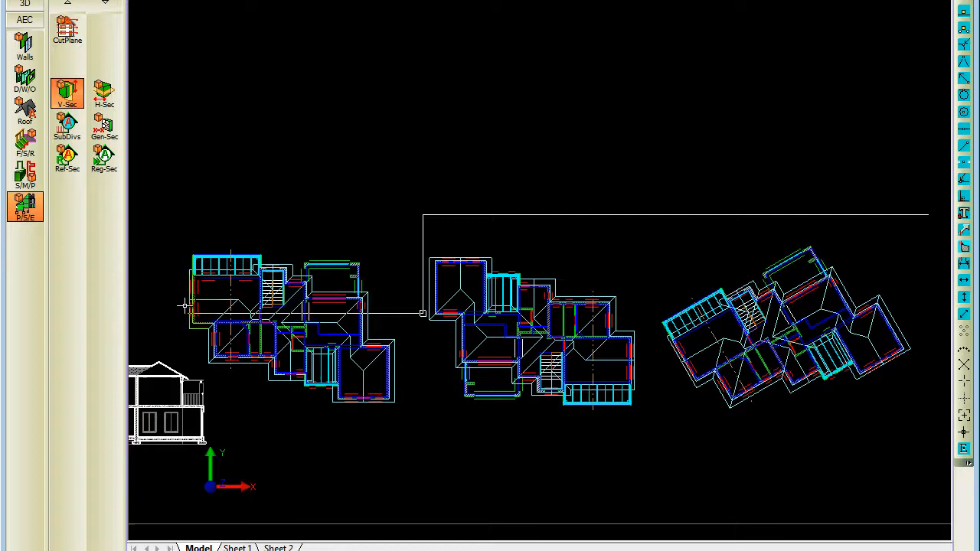
mouse_move(312, 156)
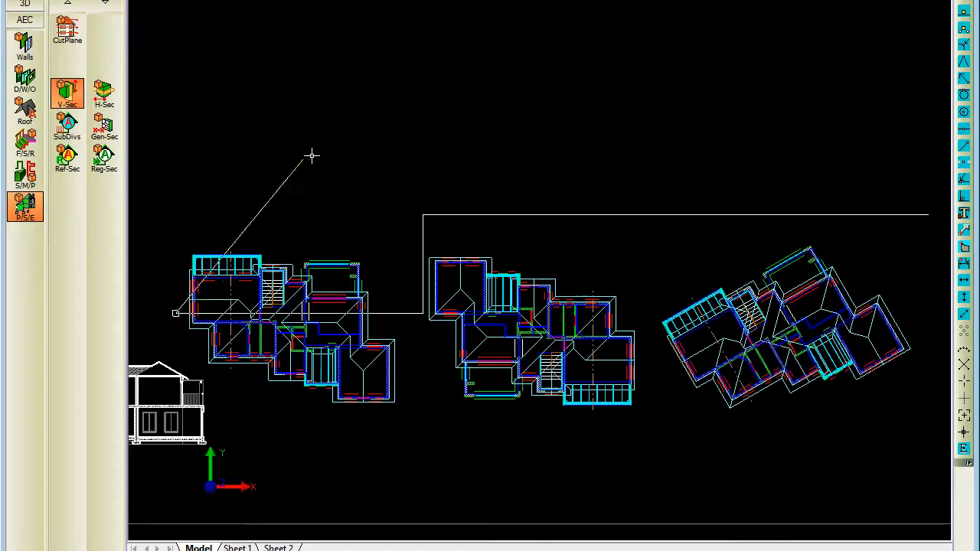
right_click(312, 156)
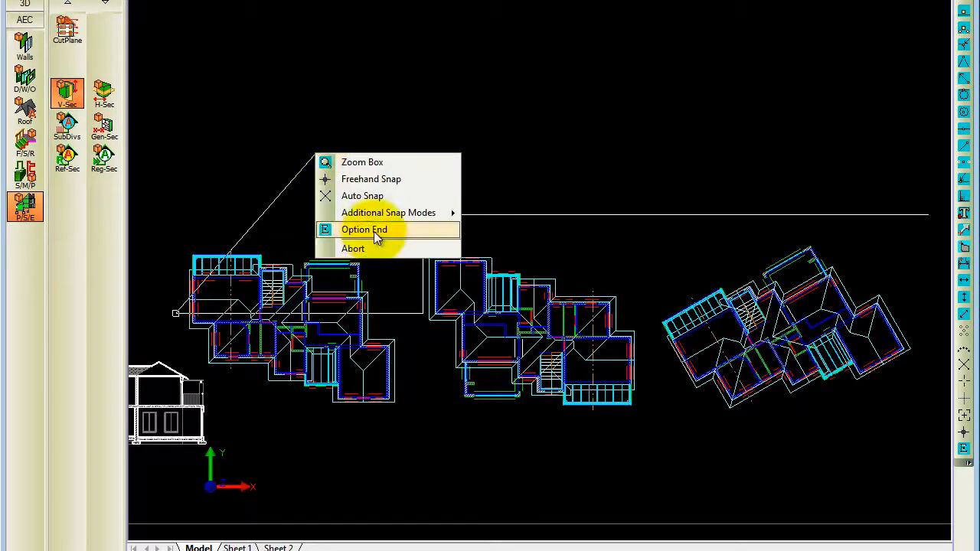
click(365, 230)
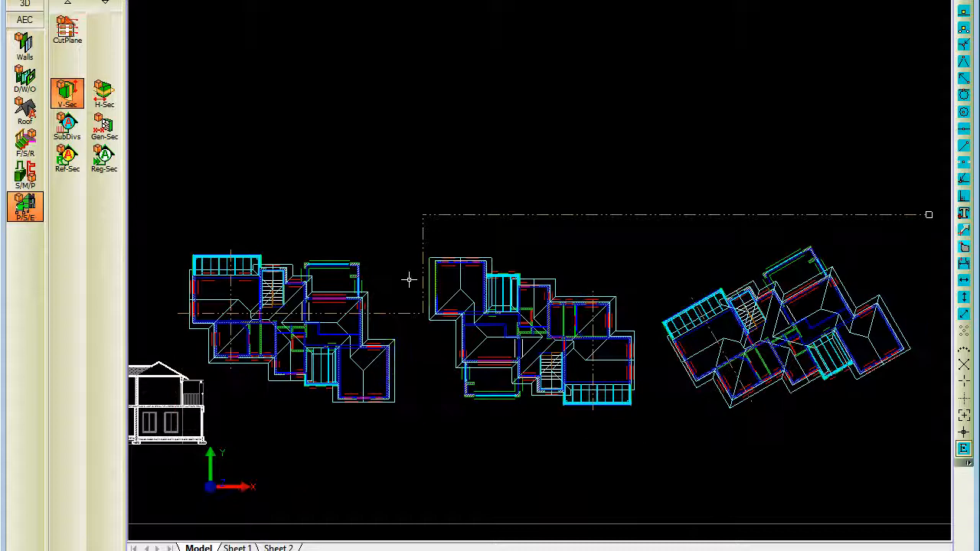
mouse_move(189, 195)
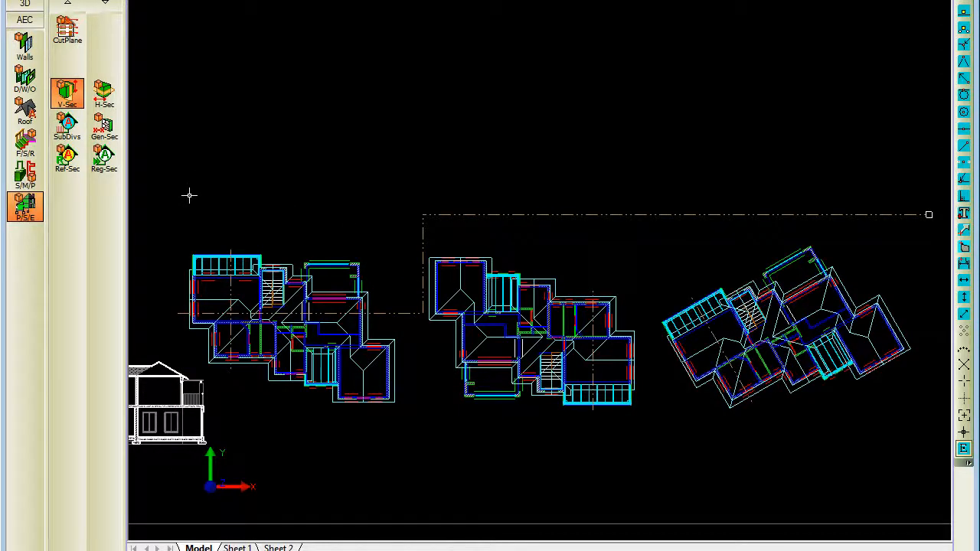